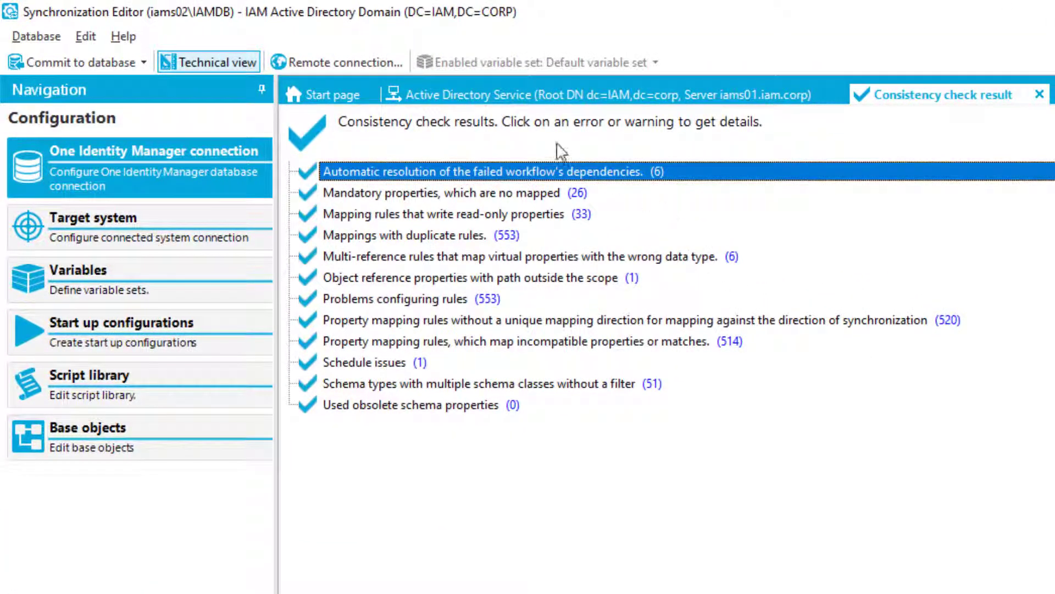
{"action": "mouse_move", "coordinate": [563, 479]}
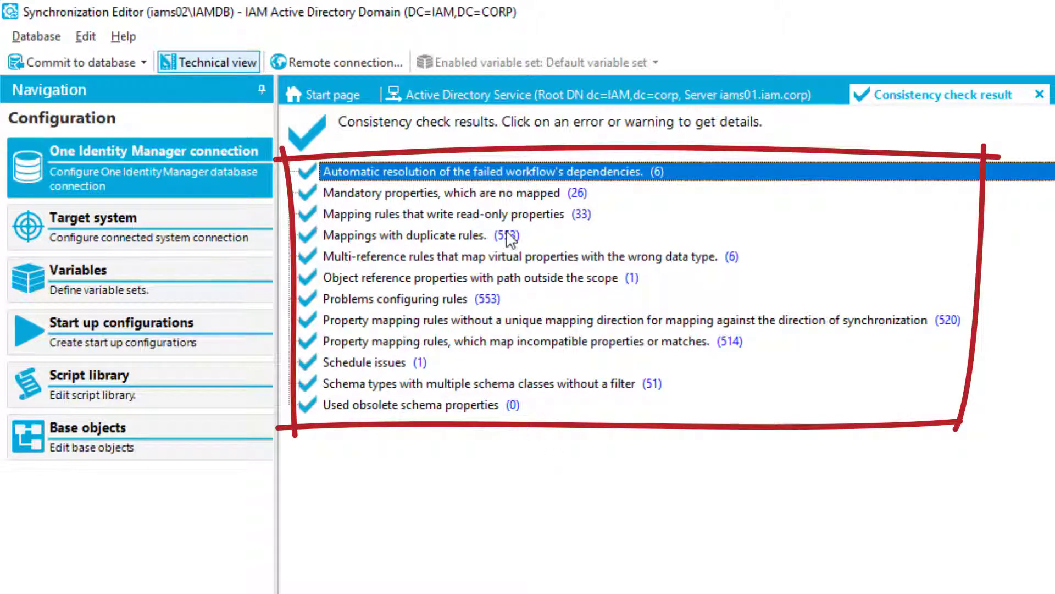
{"action": "mouse_move", "coordinate": [586, 510]}
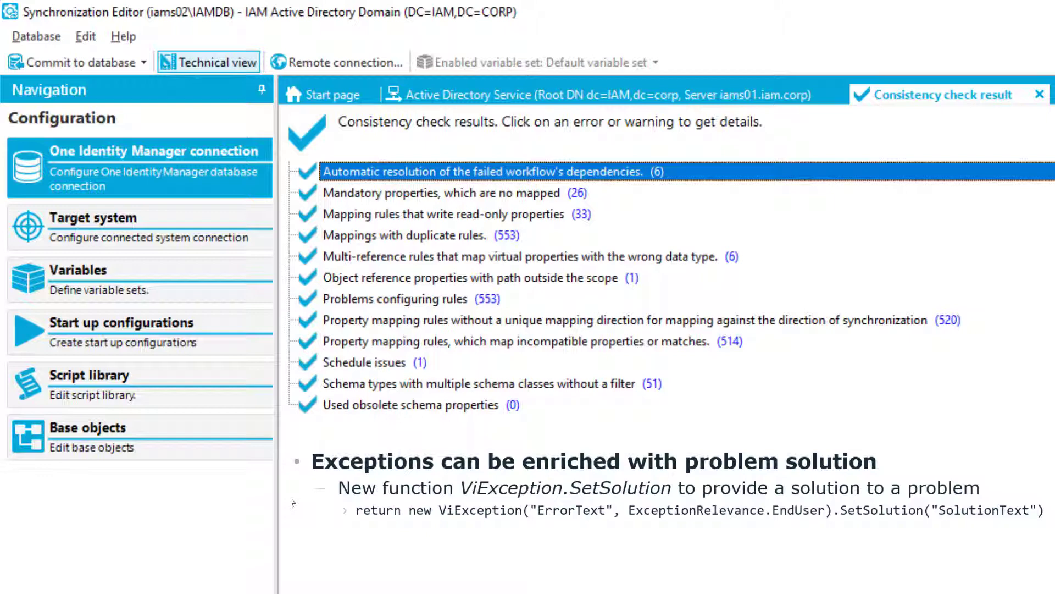
Inspect the SAP R/3 (CUA subsystem) project template, which shows SortOrder 5
{"action": "double_click", "coordinate": [565, 488]}
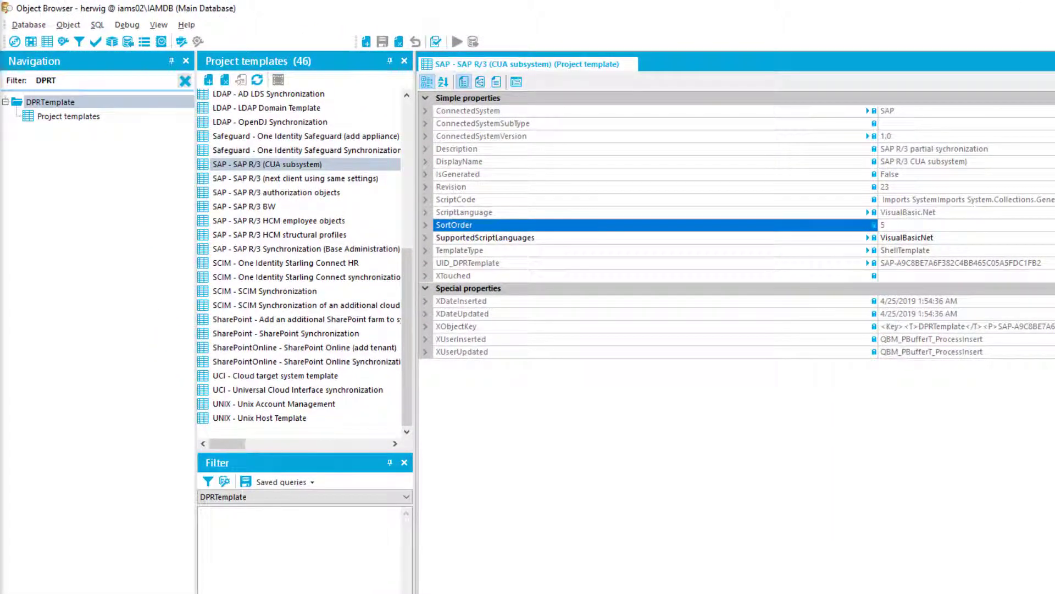
{"action": "mouse_move", "coordinate": [5, 216]}
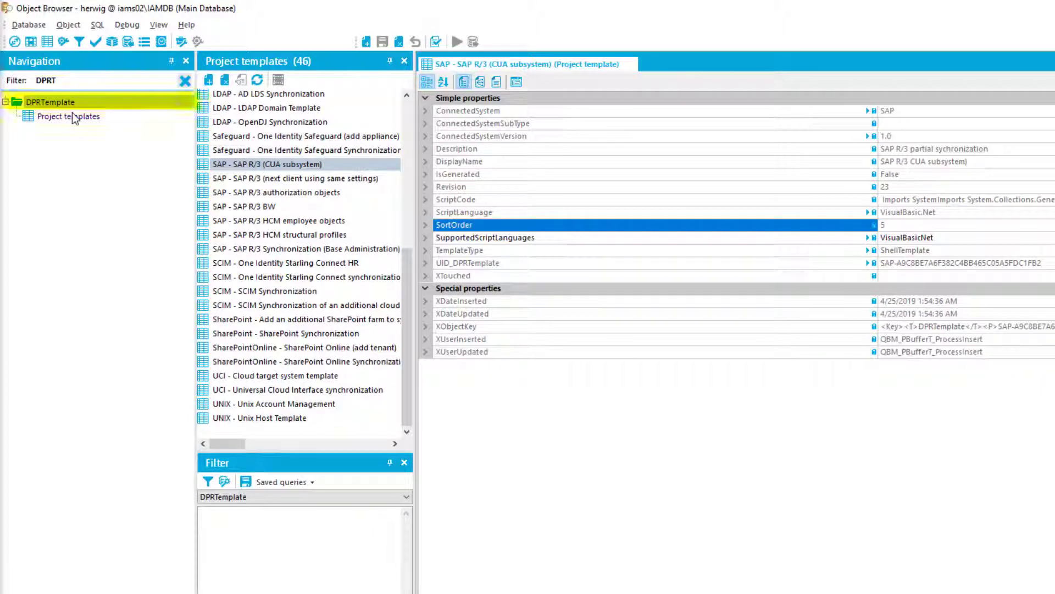
{"action": "left_click", "coordinate": [459, 224]}
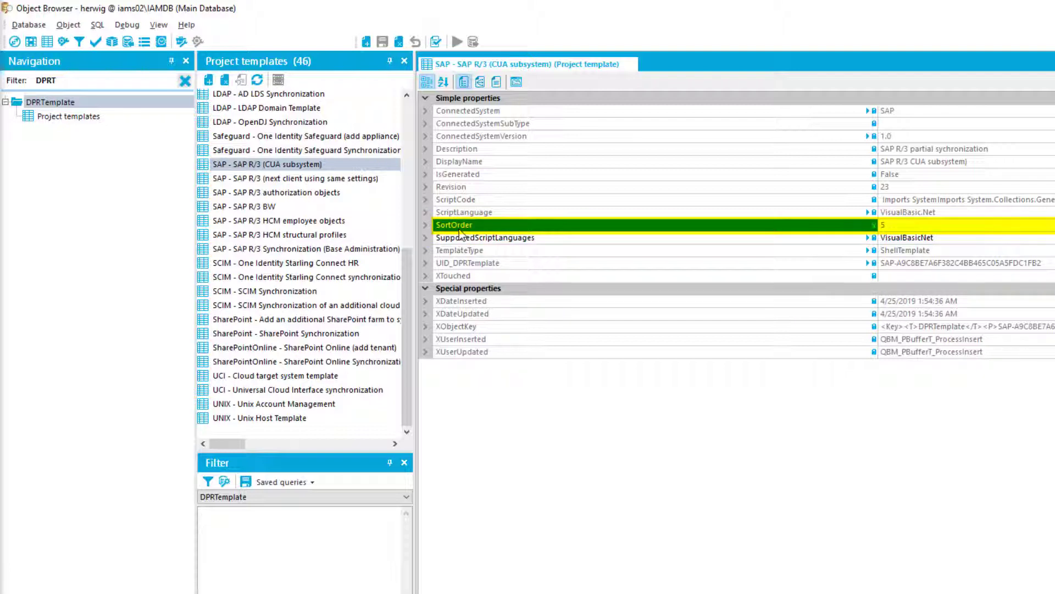
{"action": "mouse_move", "coordinate": [648, 277]}
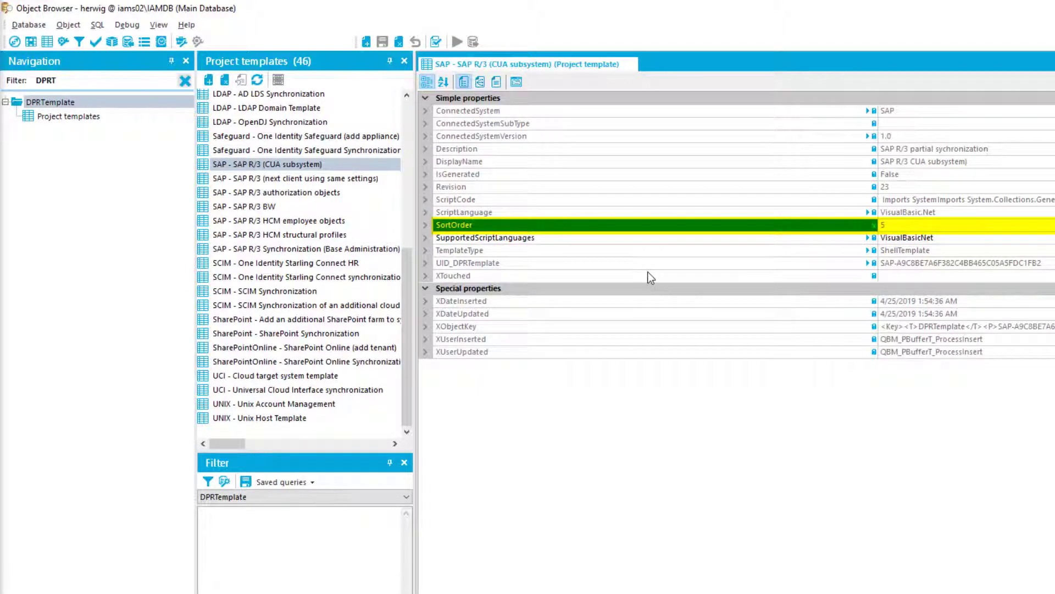
{"action": "mouse_move", "coordinate": [475, 314]}
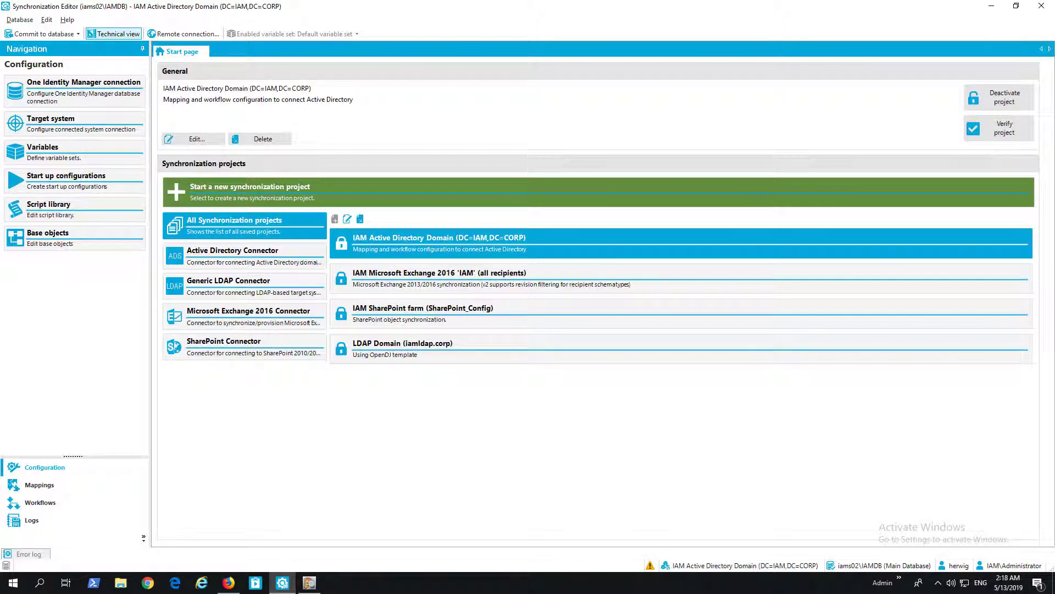
{"action": "mouse_move", "coordinate": [318, 247]}
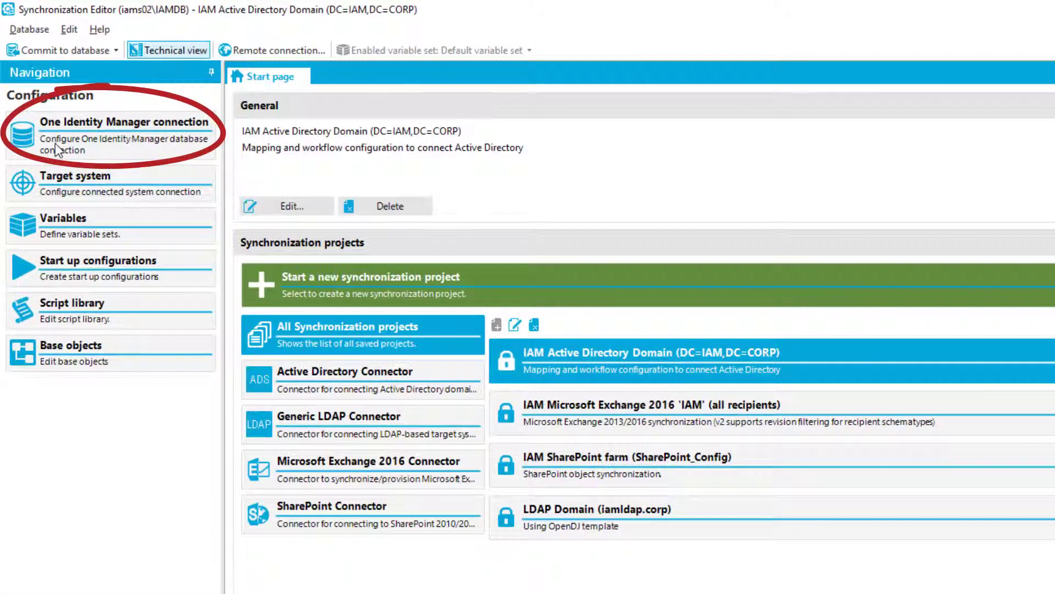
Show the One Identity Manager (IAMS02\IAMDB) database connection's general and scope settings
{"action": "left_click", "coordinate": [123, 122]}
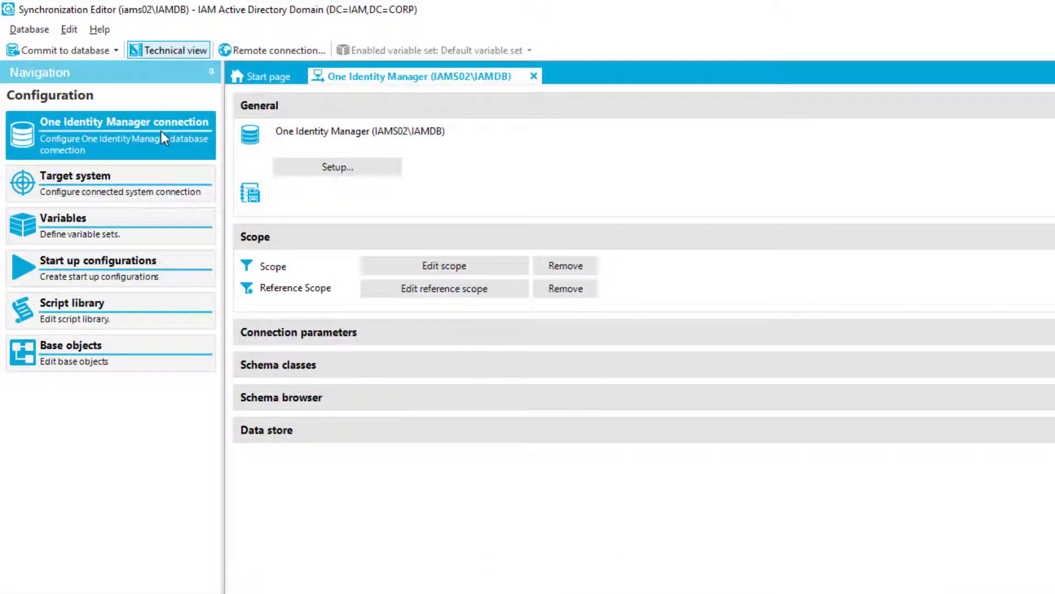
{"action": "mouse_move", "coordinate": [162, 149]}
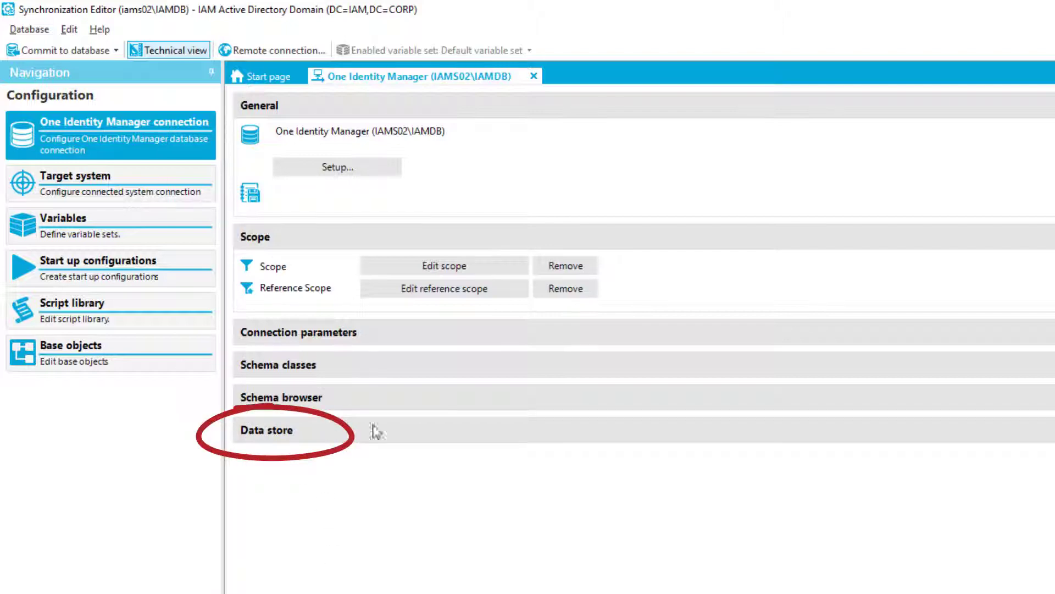
{"action": "mouse_move", "coordinate": [785, 494]}
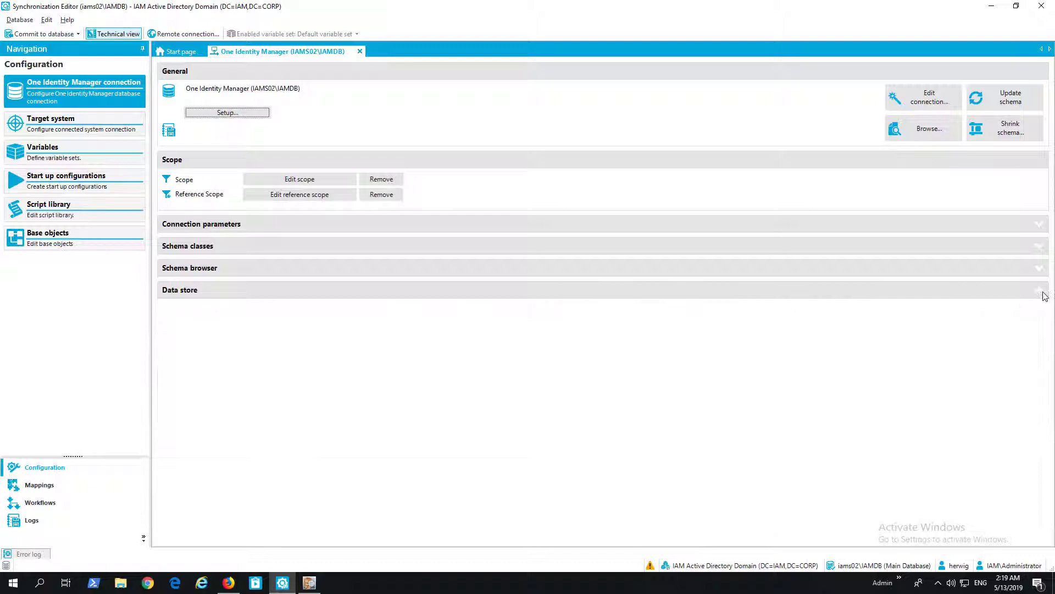
Expand the Data store overview and select the 7 entries outside the known schema
{"action": "left_click", "coordinate": [1038, 289]}
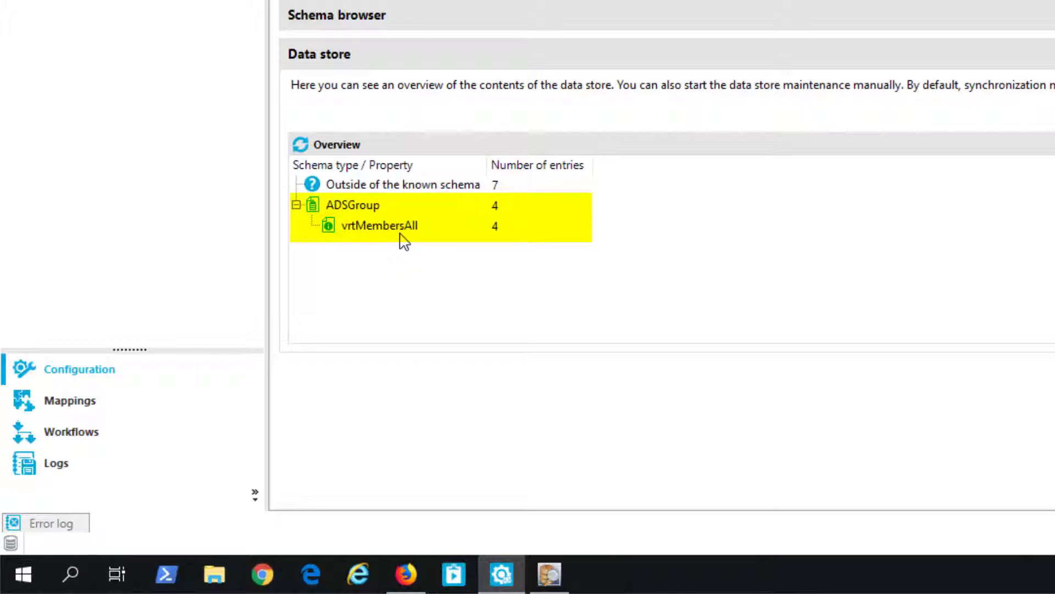
{"action": "left_click", "coordinate": [400, 185]}
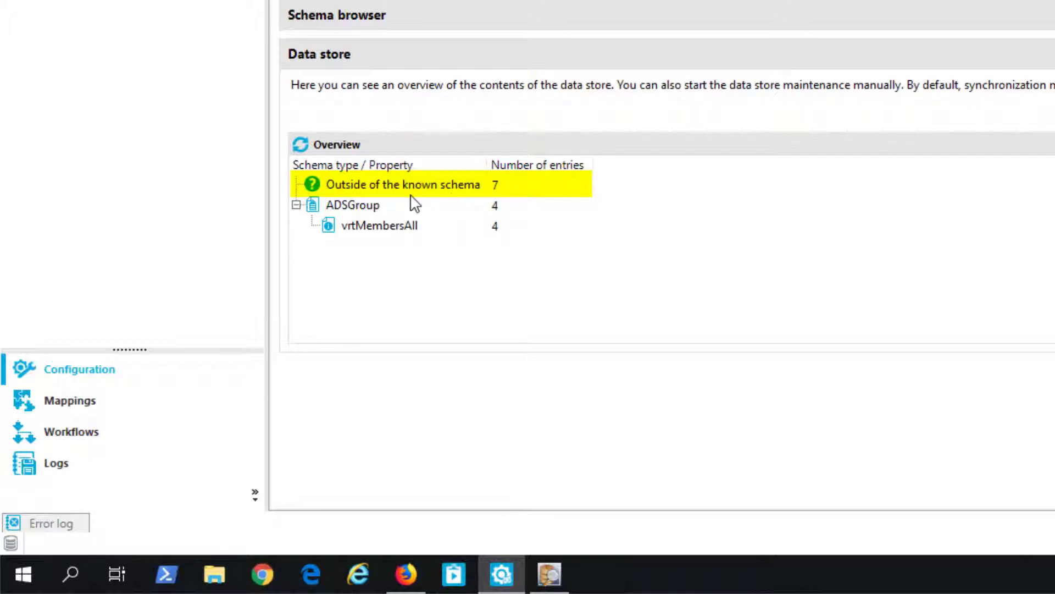
{"action": "left_click", "coordinate": [400, 185]}
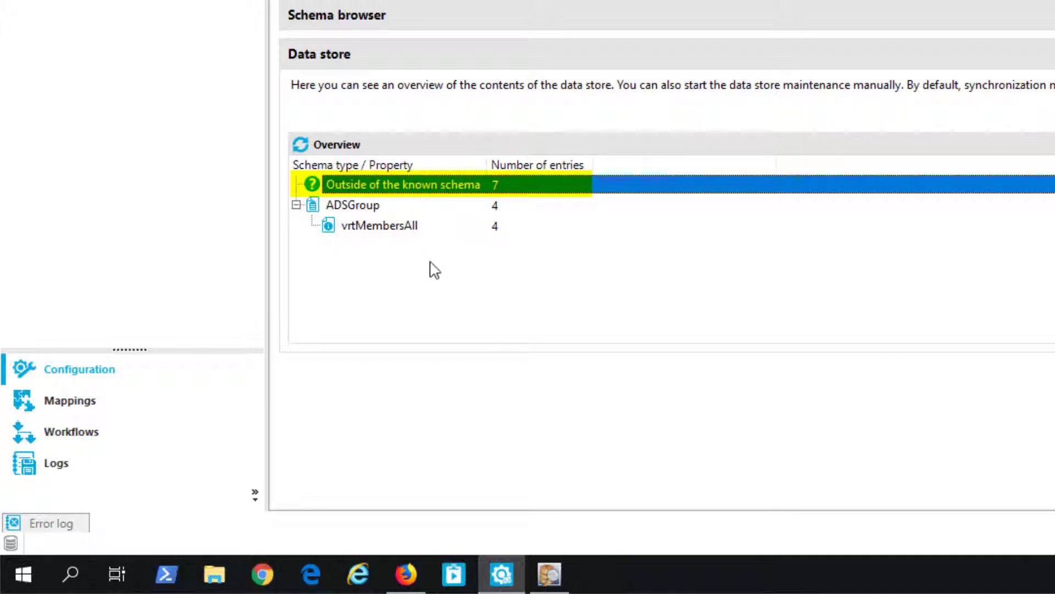
{"action": "mouse_move", "coordinate": [391, 196]}
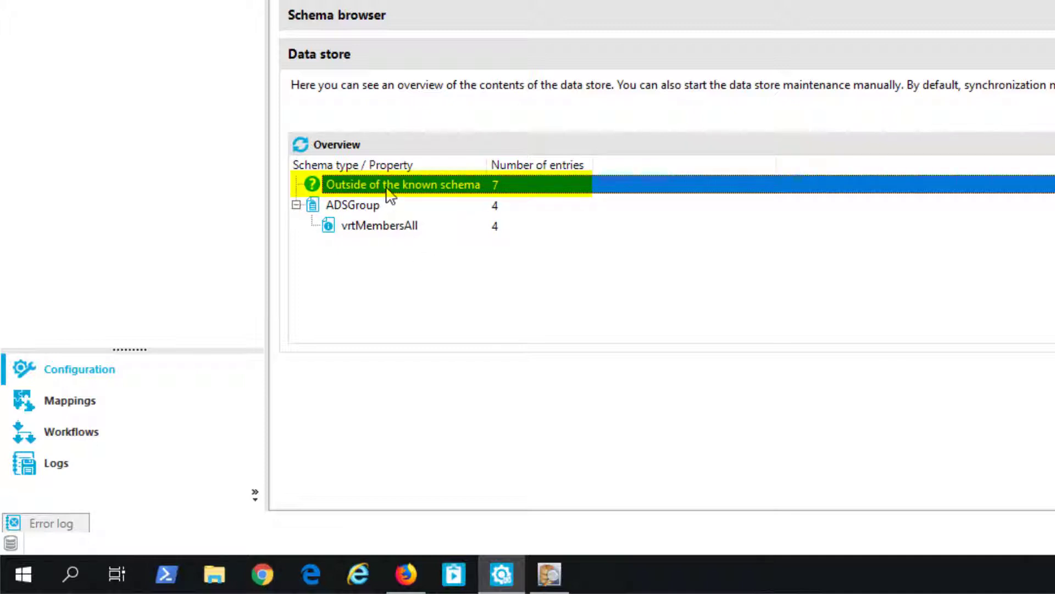
{"action": "mouse_move", "coordinate": [515, 198]}
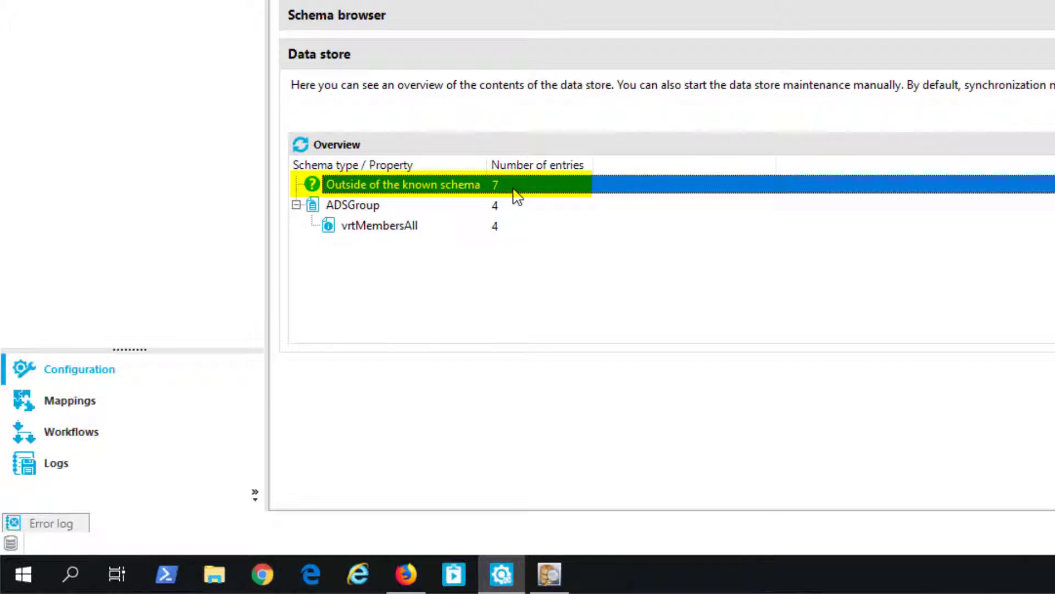
{"action": "mouse_move", "coordinate": [492, 199]}
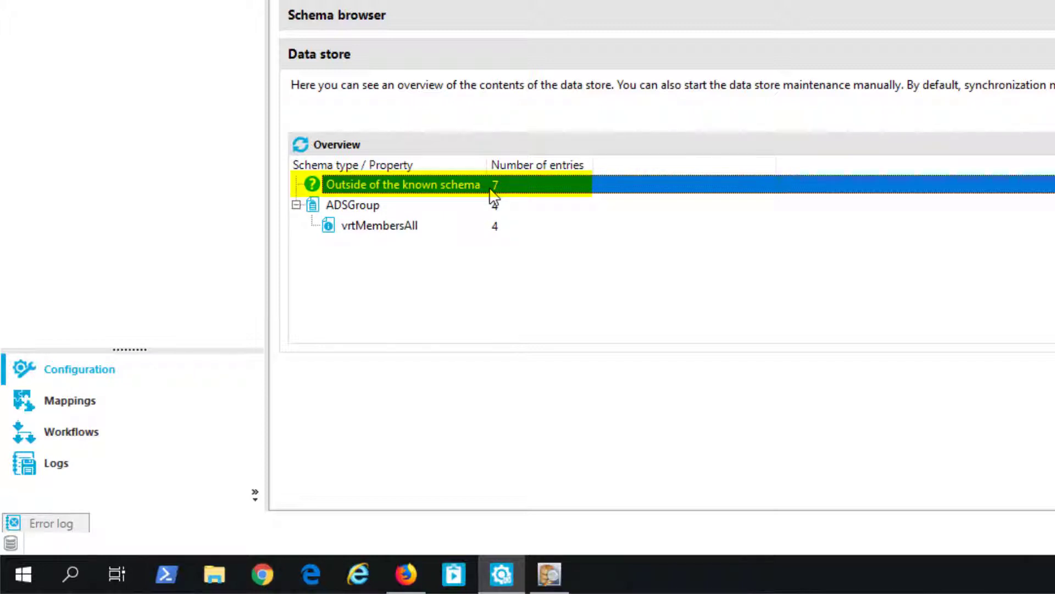
{"action": "mouse_move", "coordinate": [416, 206]}
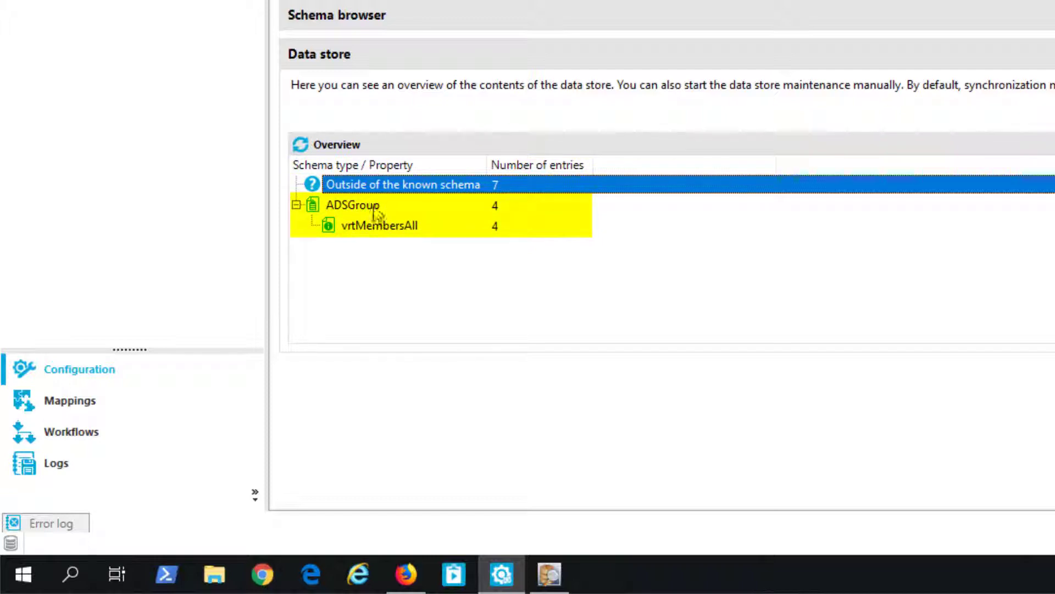
{"action": "mouse_move", "coordinate": [501, 192]}
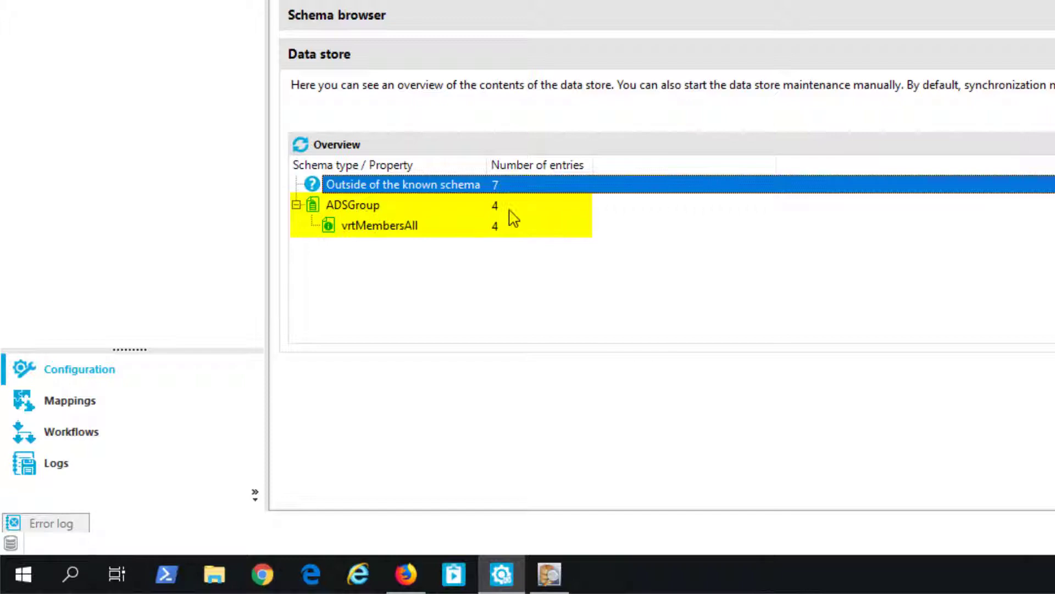
{"action": "mouse_move", "coordinate": [369, 218]}
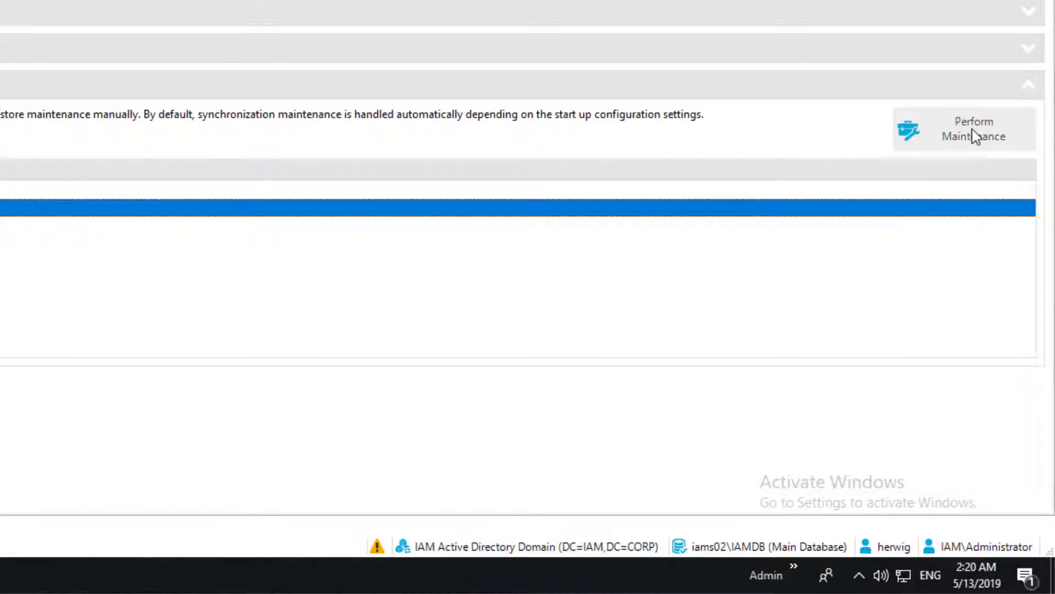
Run data store maintenance on the One Identity Manager Service and confirm it started
{"action": "left_click", "coordinate": [976, 129]}
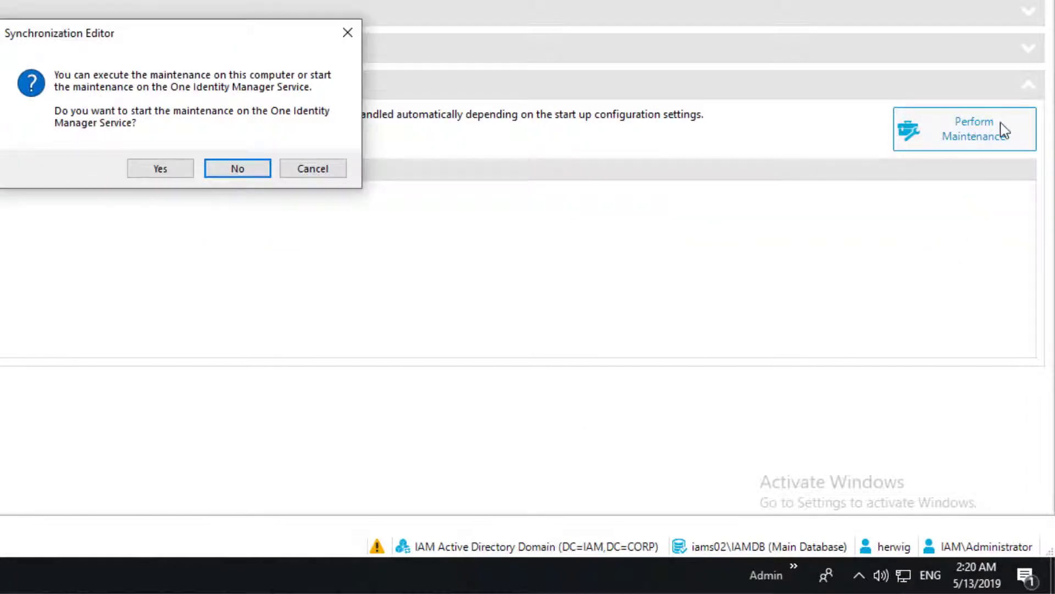
{"action": "mouse_move", "coordinate": [550, 258]}
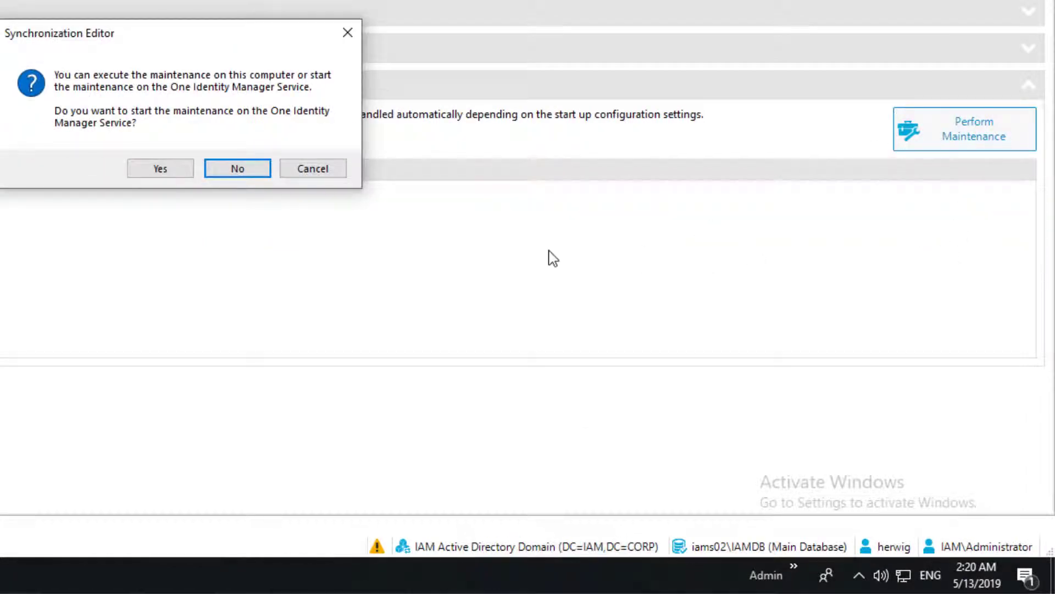
{"action": "left_click", "coordinate": [161, 168]}
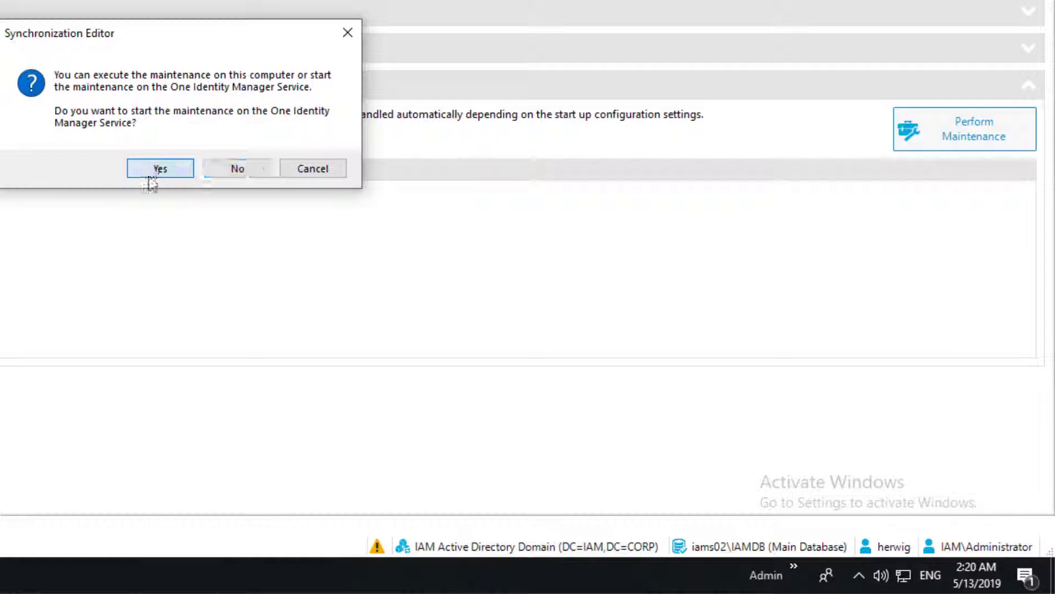
{"action": "left_click", "coordinate": [160, 168]}
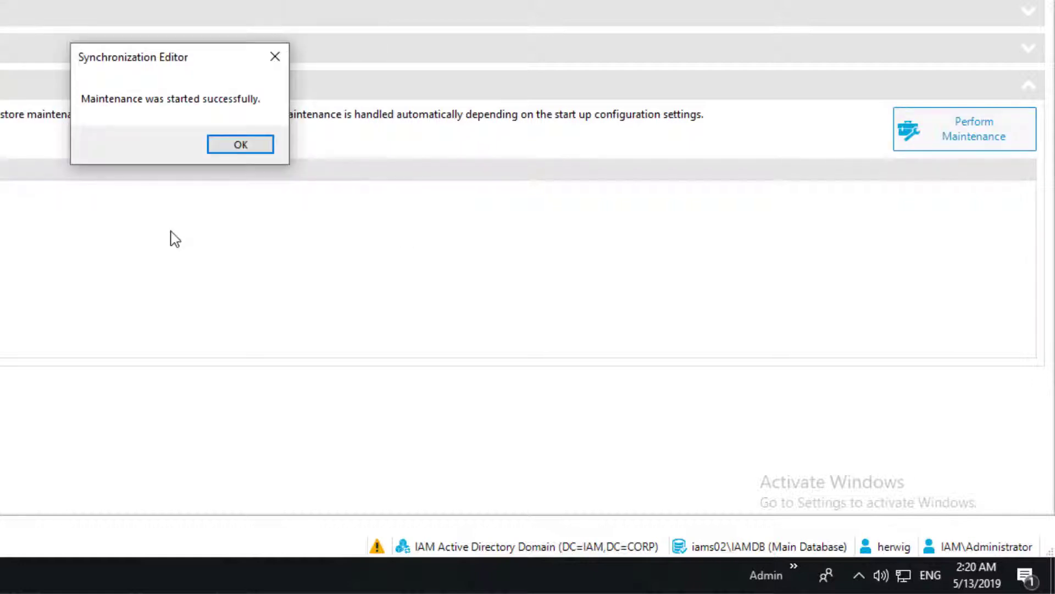
{"action": "left_click", "coordinate": [239, 144]}
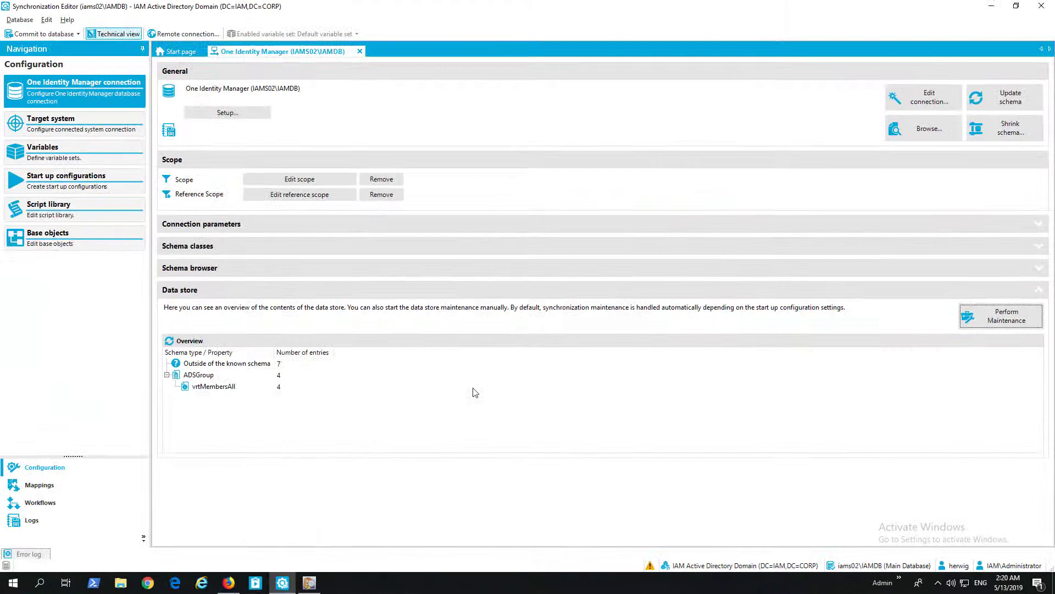
{"action": "mouse_move", "coordinate": [332, 385]}
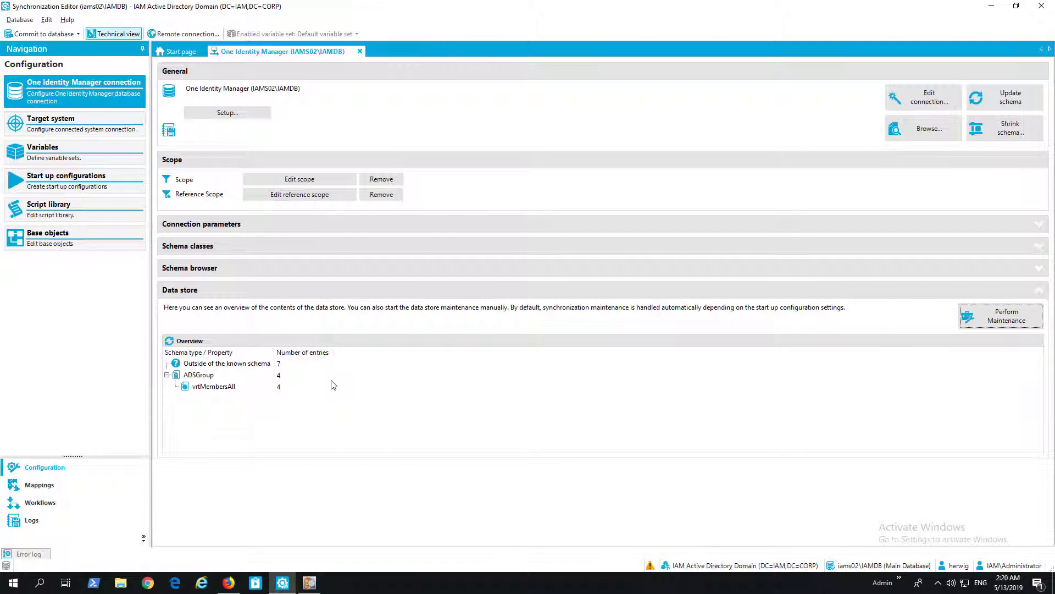
{"action": "mouse_move", "coordinate": [1046, 359]}
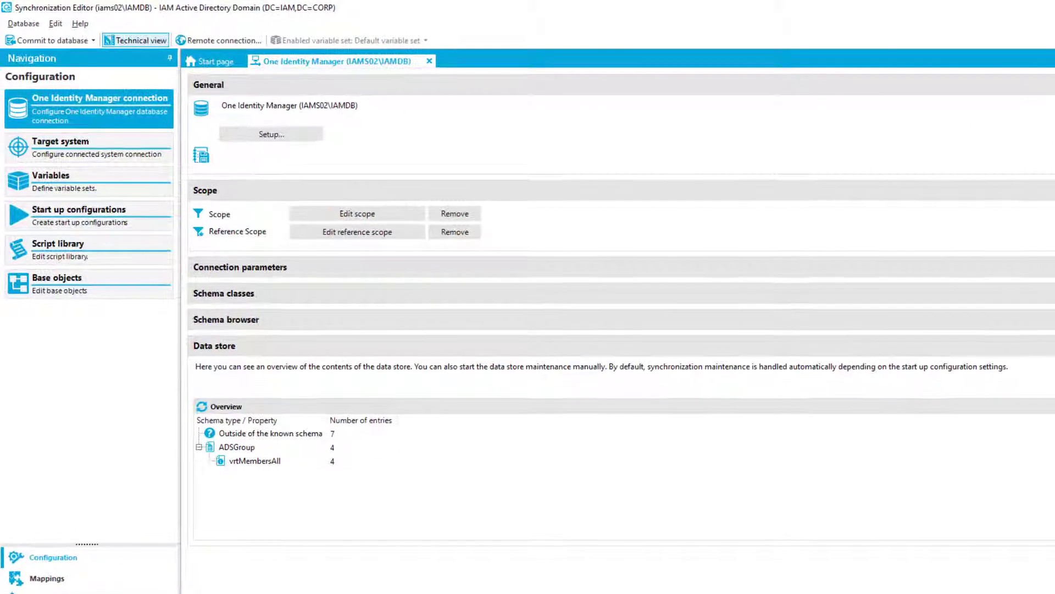
{"action": "left_click", "coordinate": [22, 24]}
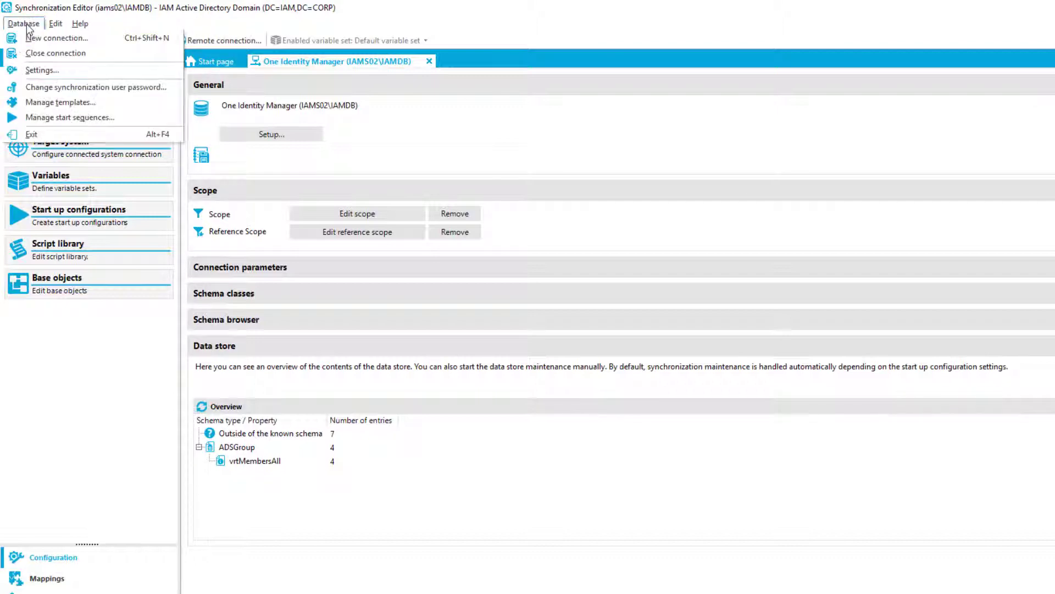